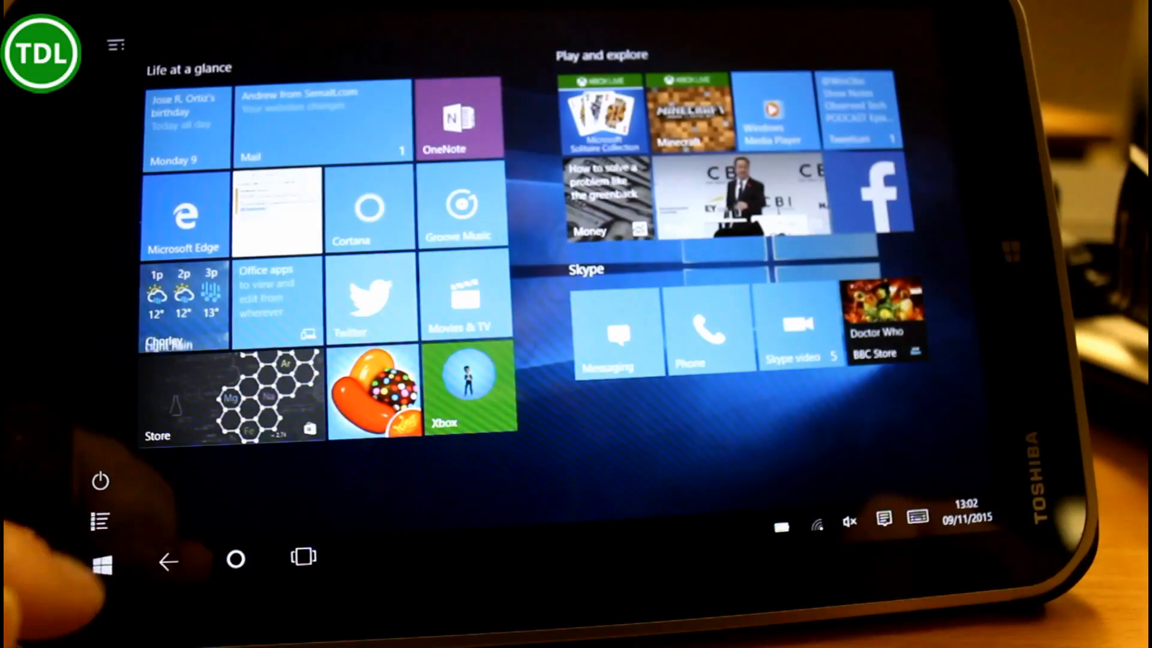
Go to the Start category in Personalization settings.
click(104, 562)
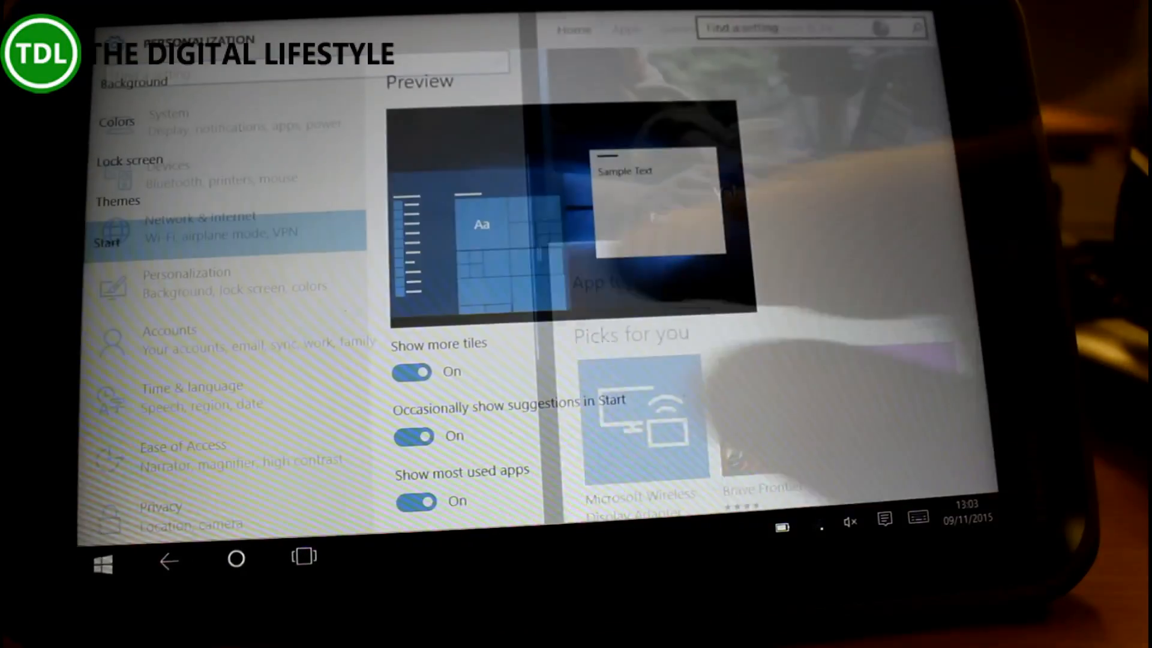
Switch 'Show more tiles' off and back on, then return to the Start screen.
click(412, 372)
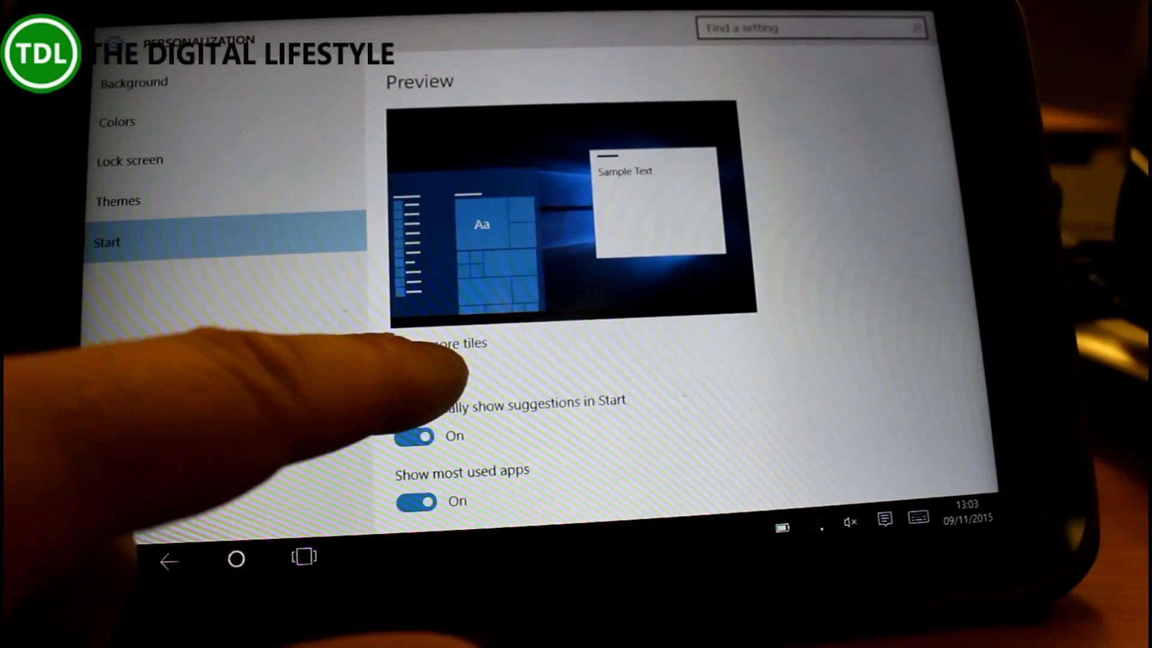
click(413, 372)
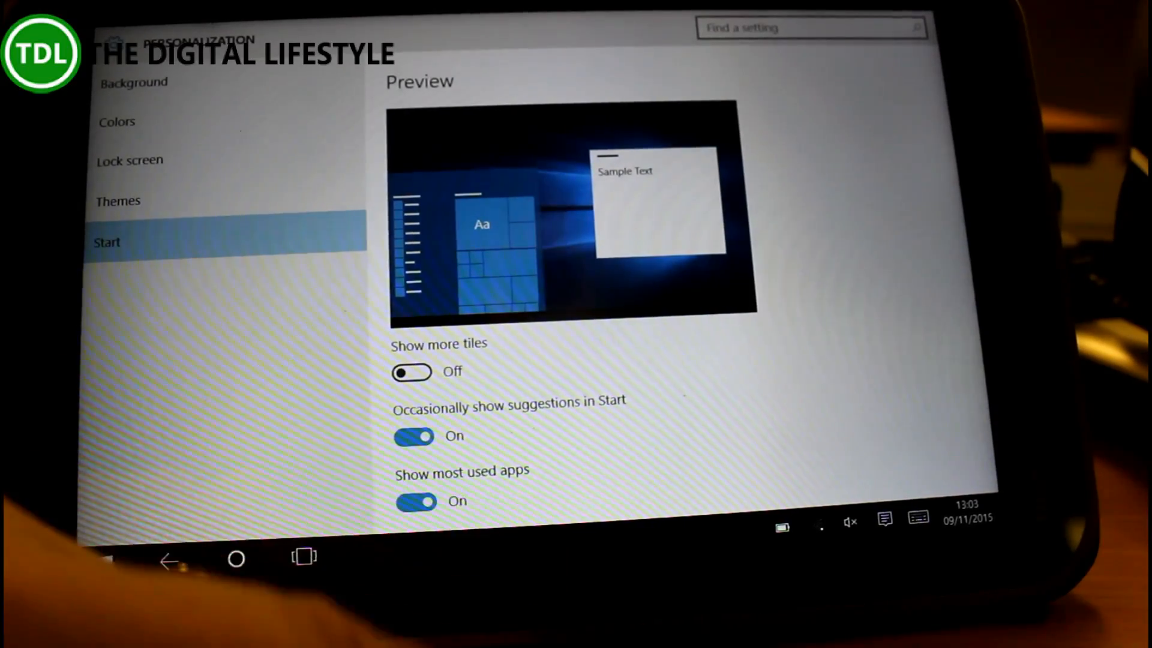
click(412, 372)
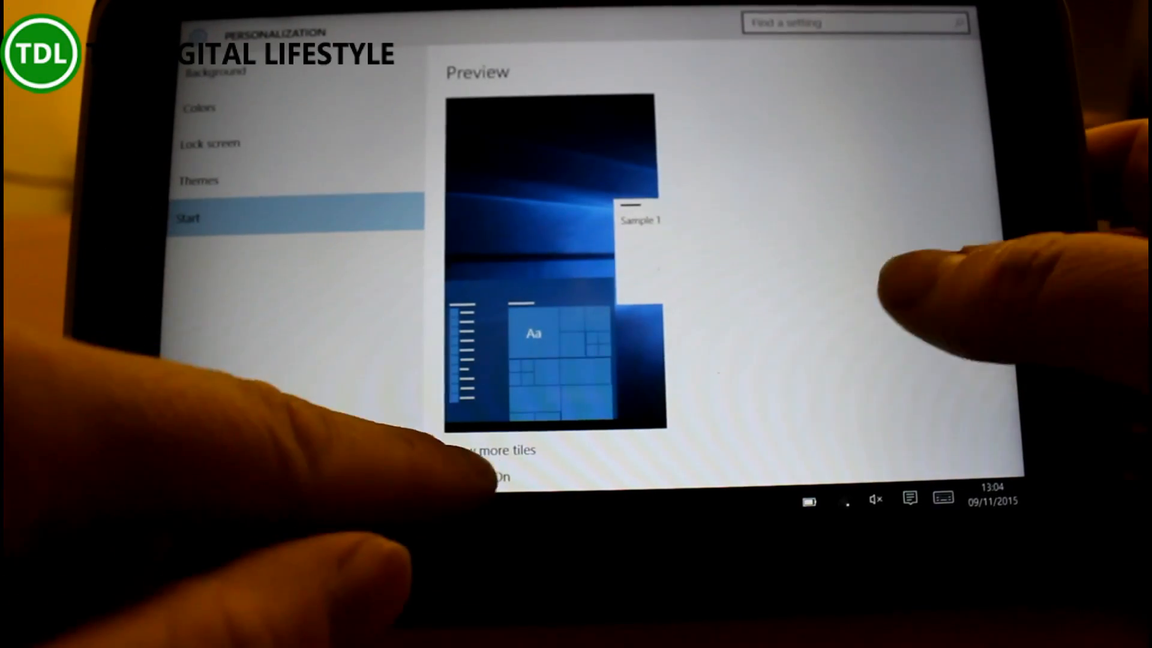
click(466, 479)
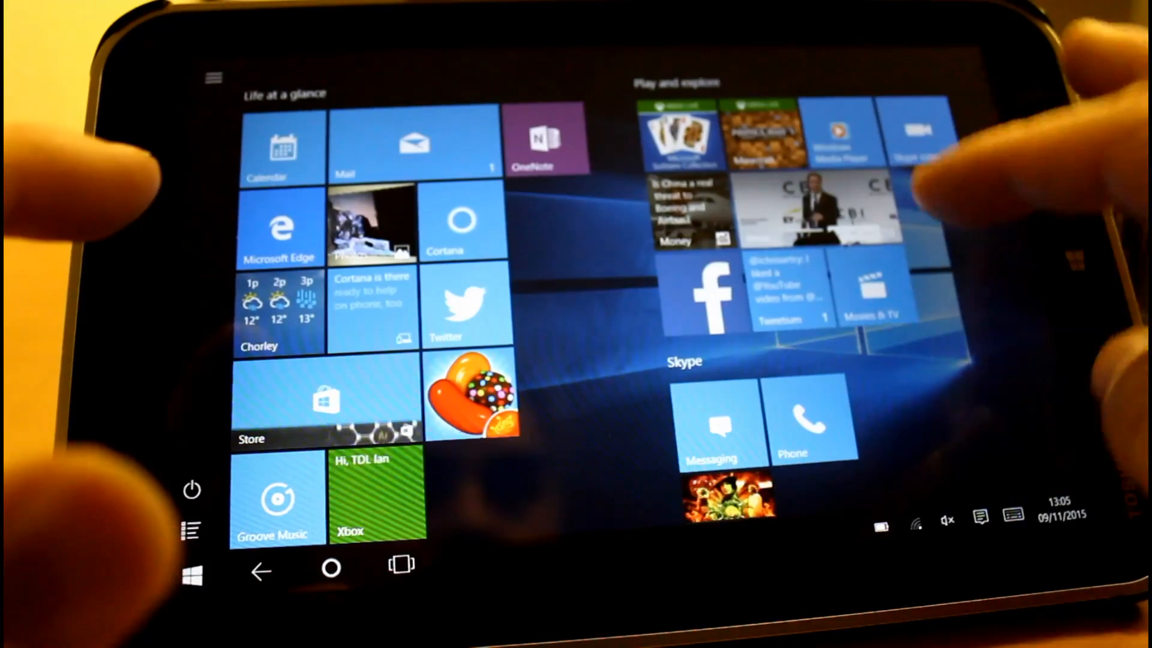
Reach the full Settings app via the Action Center's All settings.
click(951, 516)
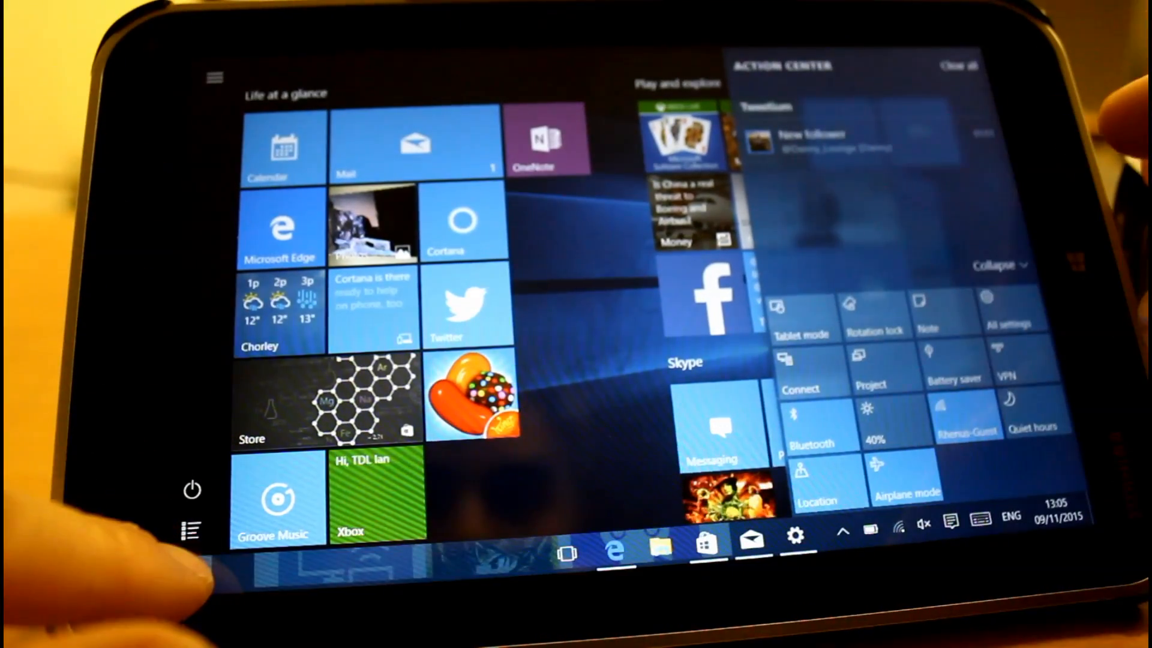
click(660, 550)
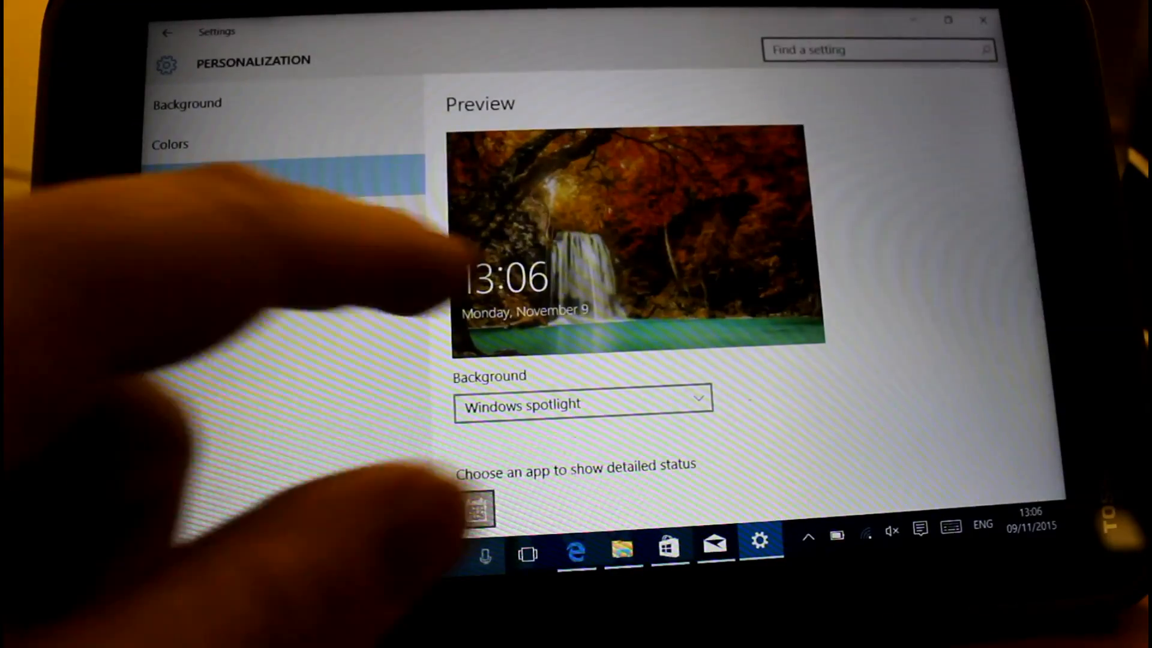
Review the lock screen status apps and timeout options, then return to Start.
click(182, 184)
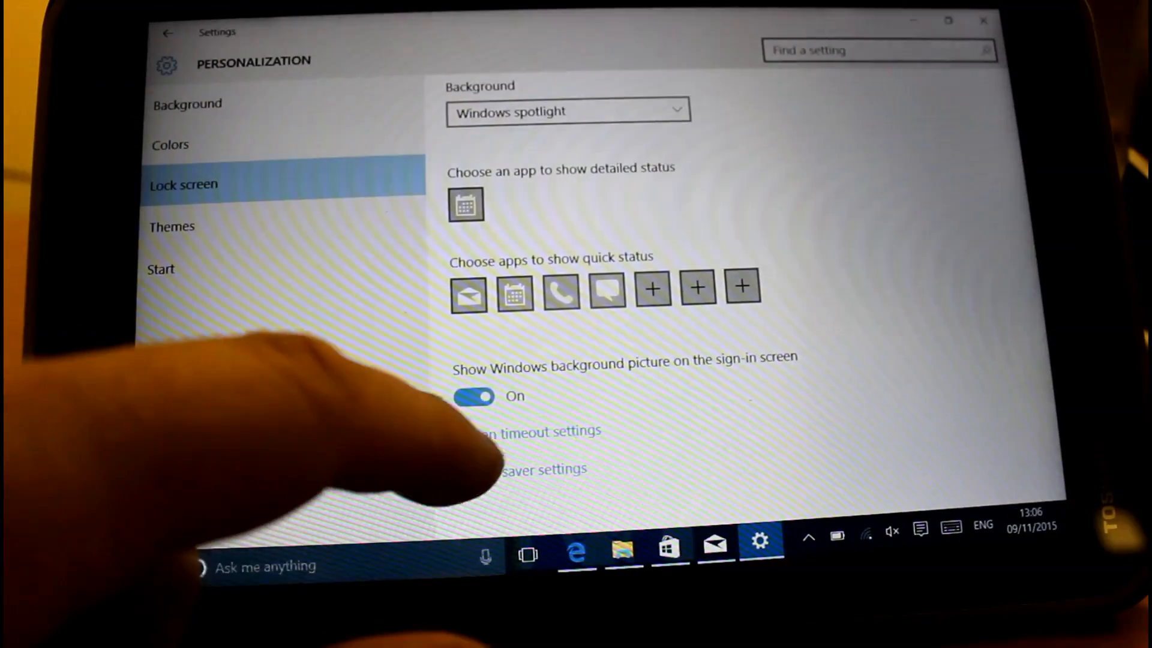
click(474, 396)
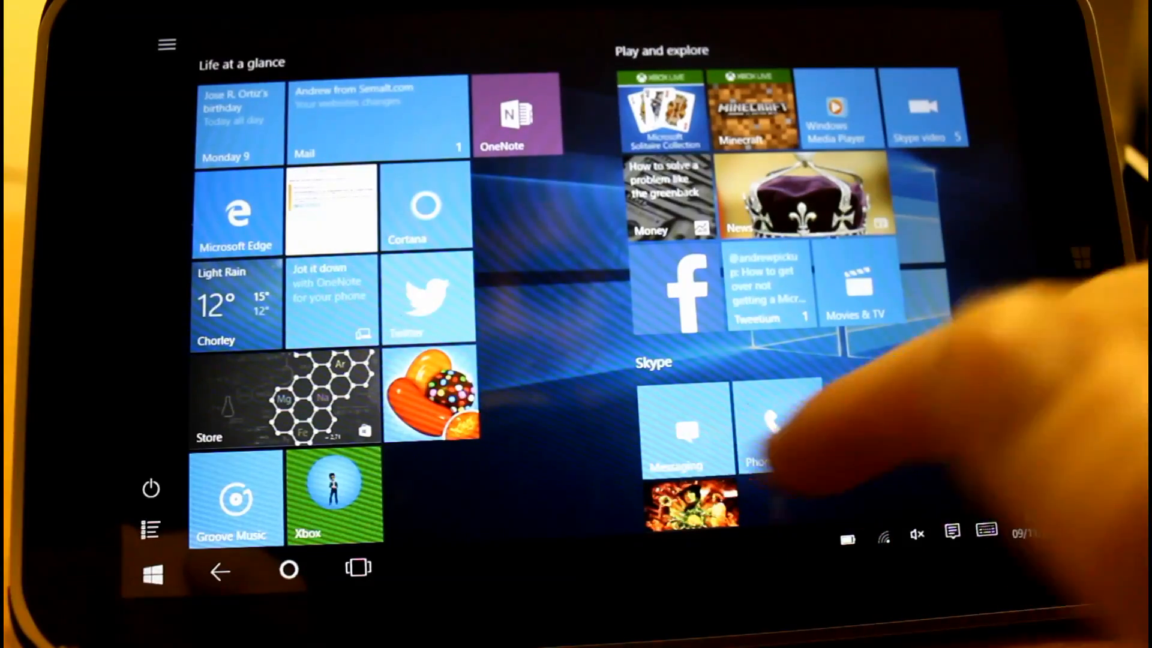
click(683, 429)
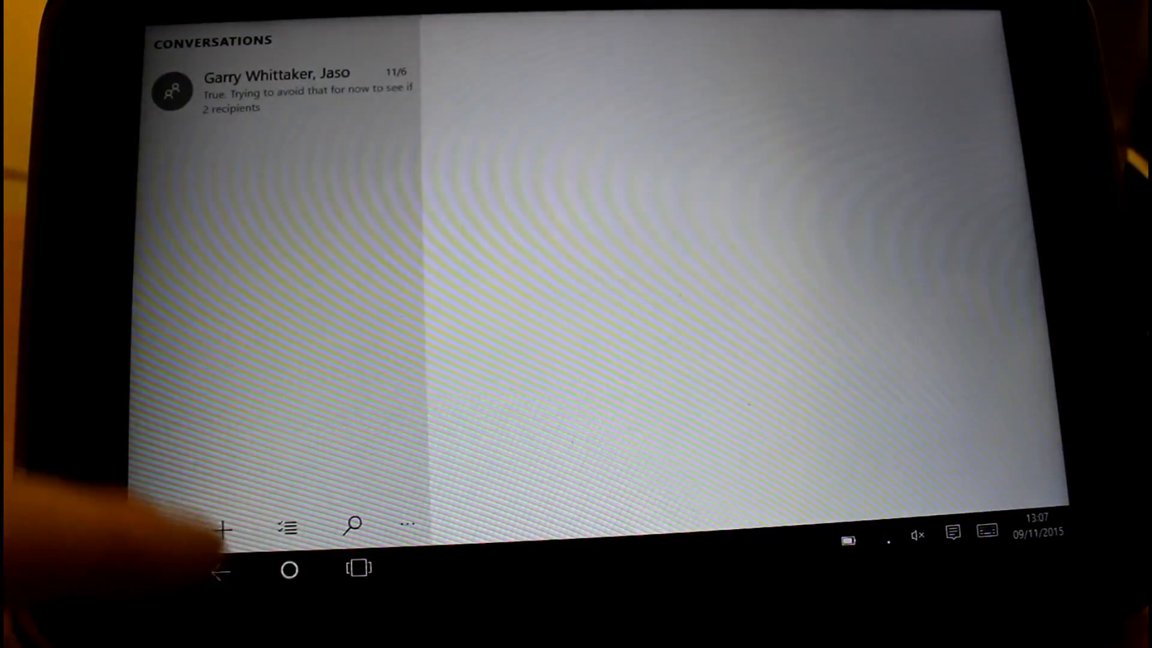
click(223, 528)
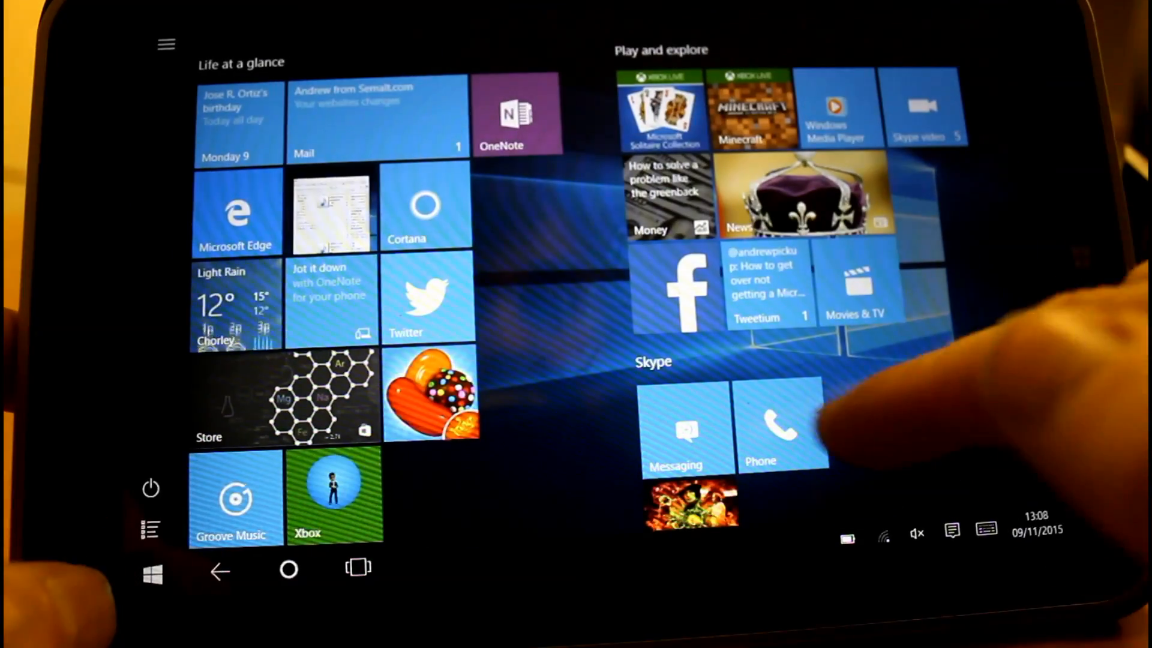
Compose the text message 'Test' through Cortana and send it to the contact.
click(783, 426)
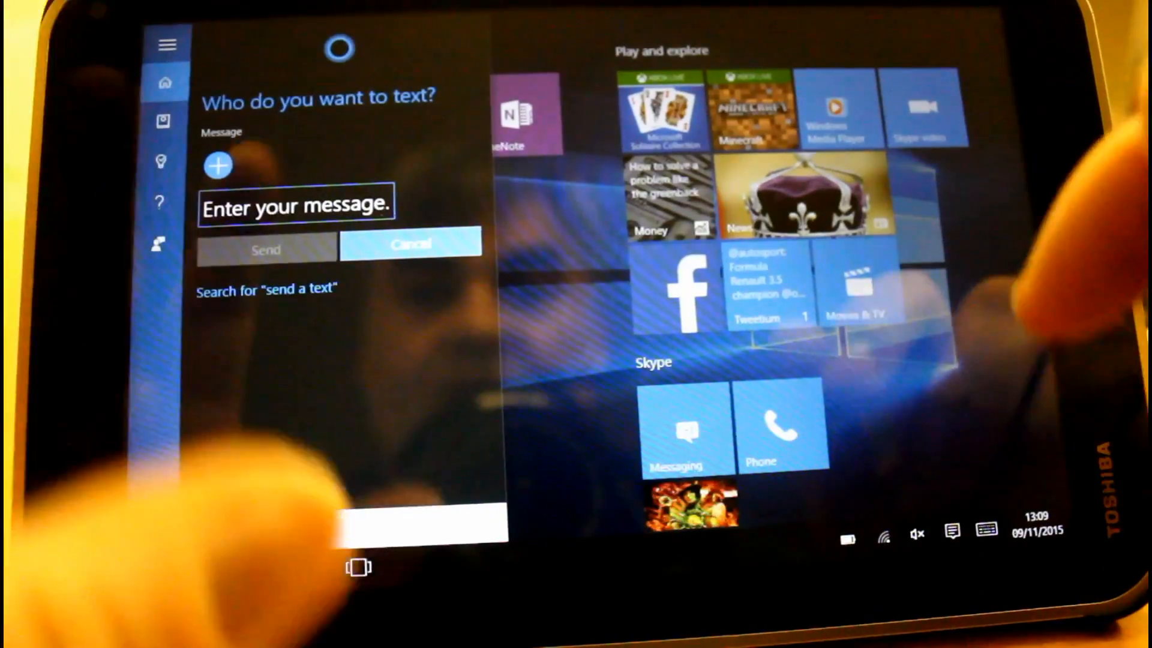
click(297, 204)
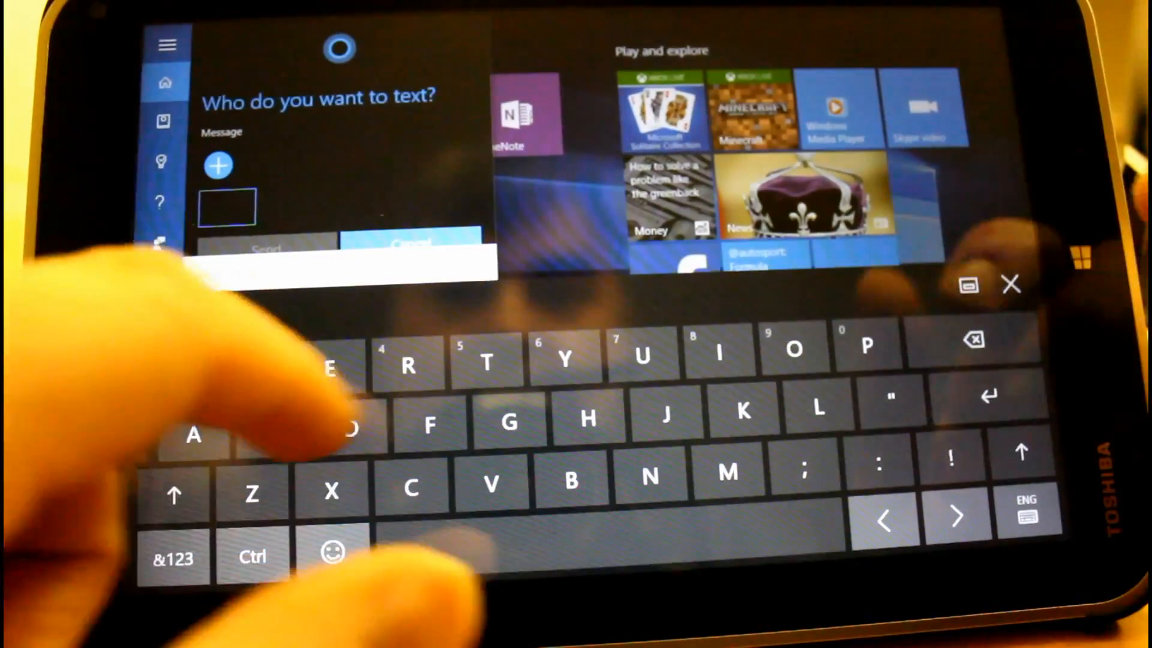
text(Test)
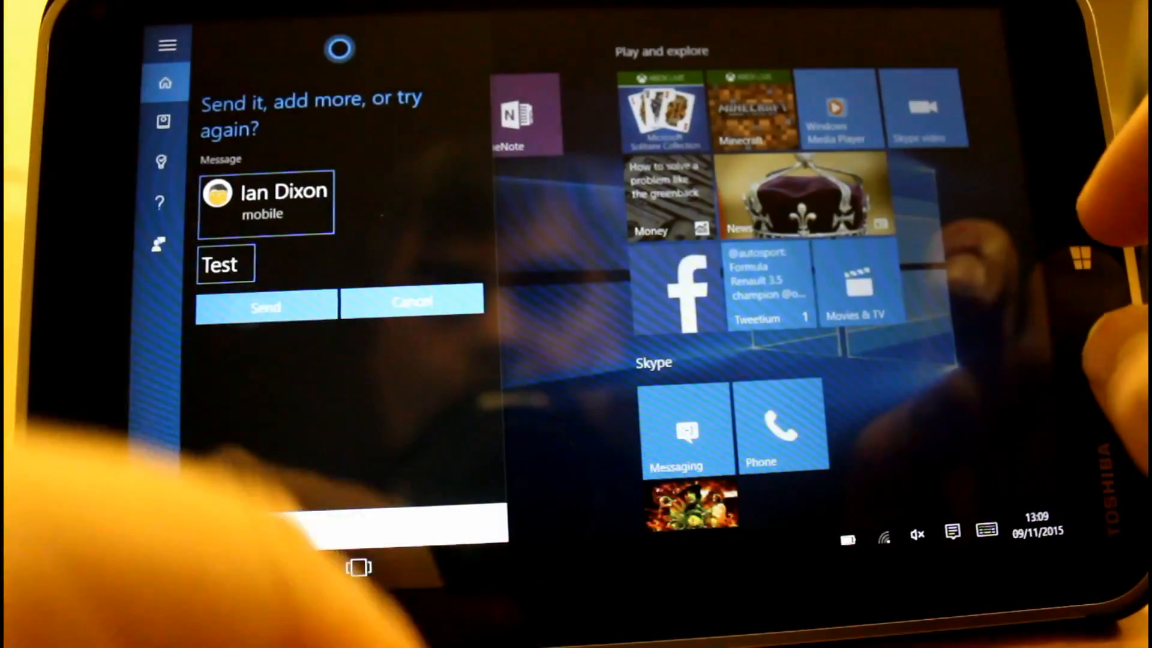
click(264, 306)
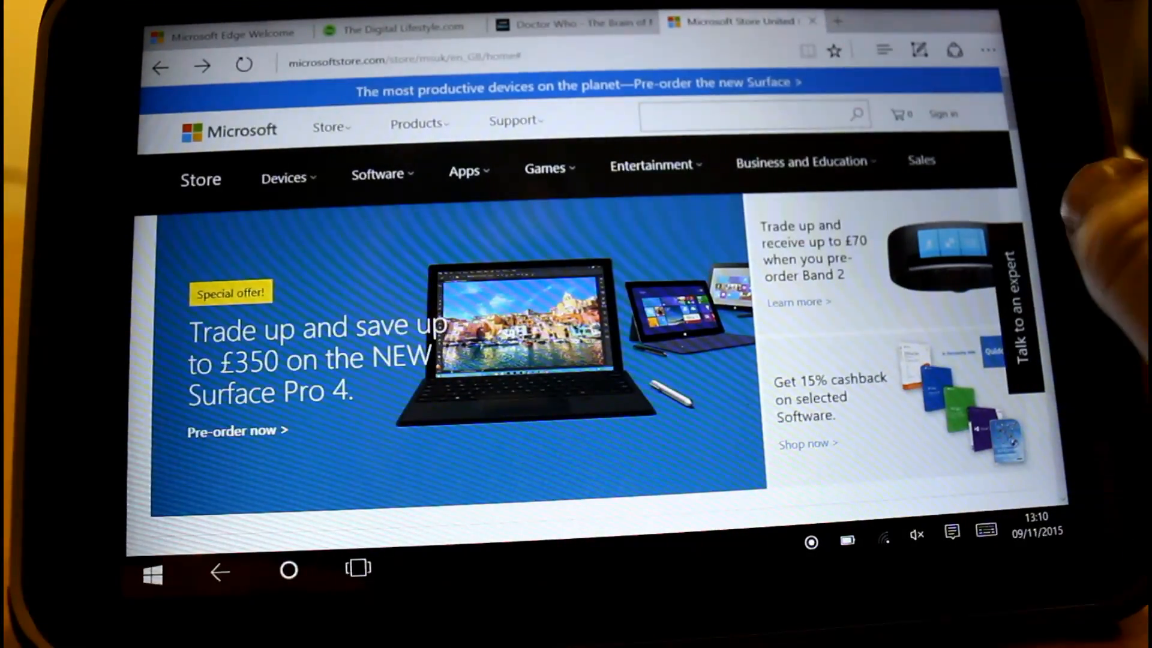
Show Edge's More actions menu with Cast media to device over the page.
click(986, 49)
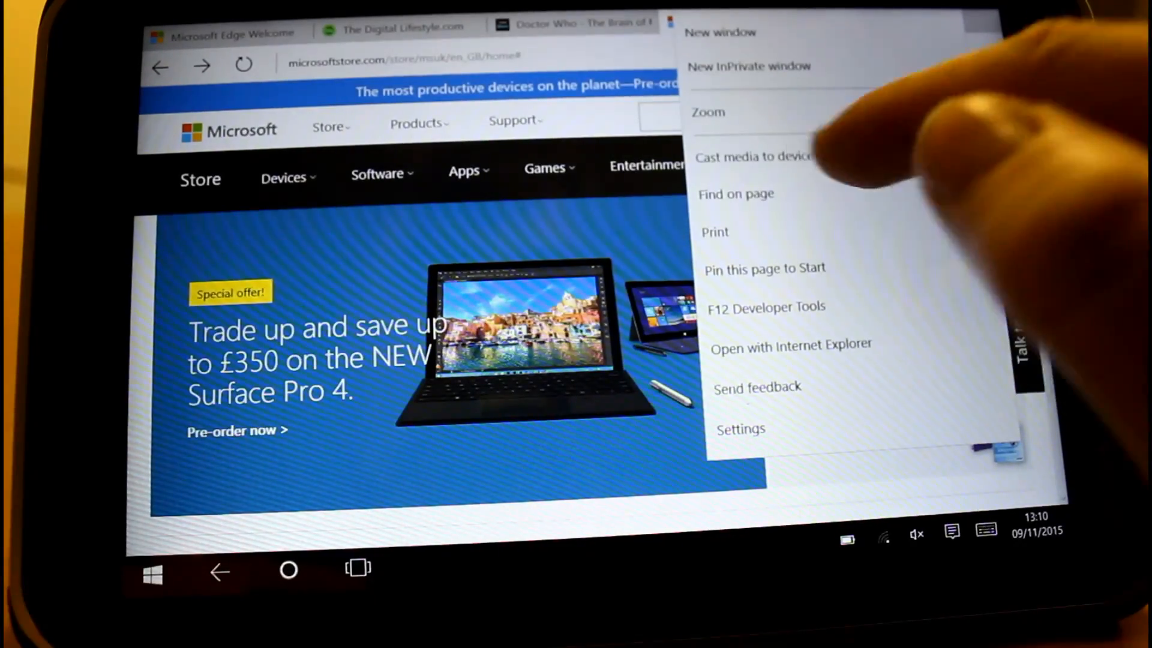
click(708, 113)
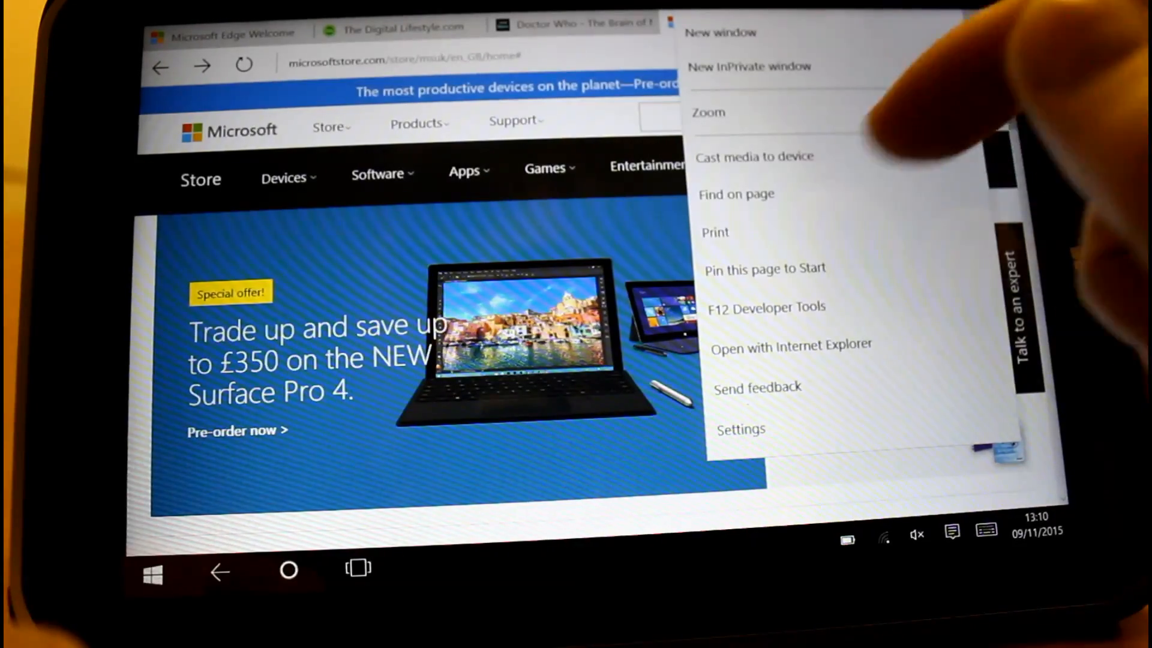
click(708, 113)
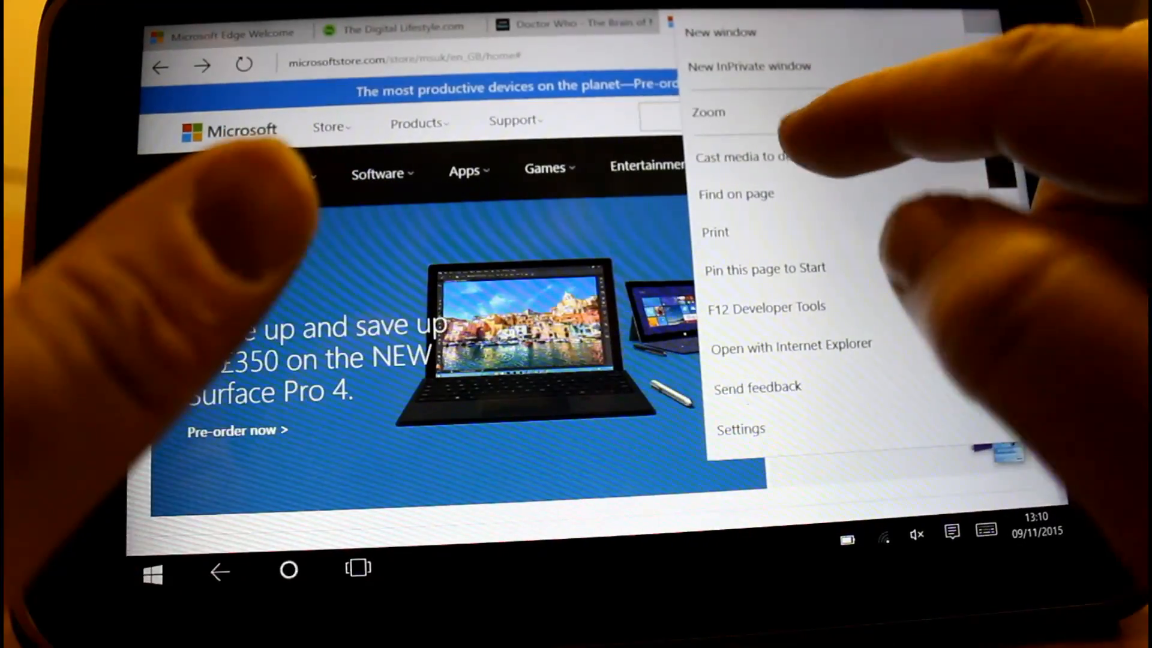
click(744, 157)
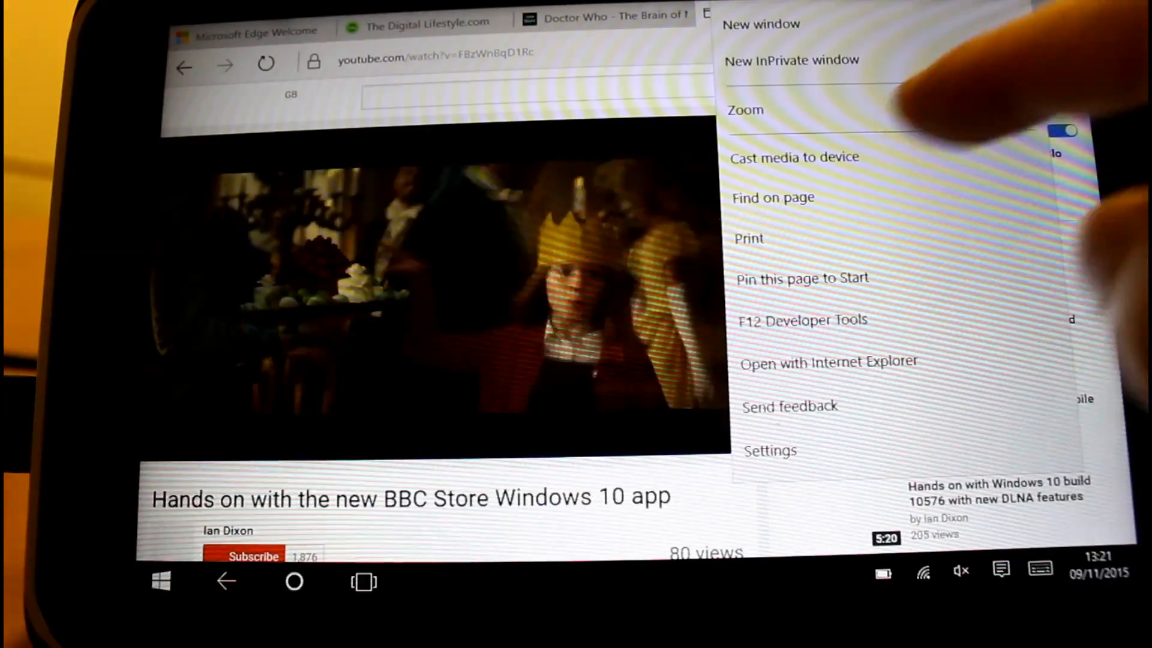
Cast the BBC Store video to a nearby device such as the Roku Stick.
click(794, 156)
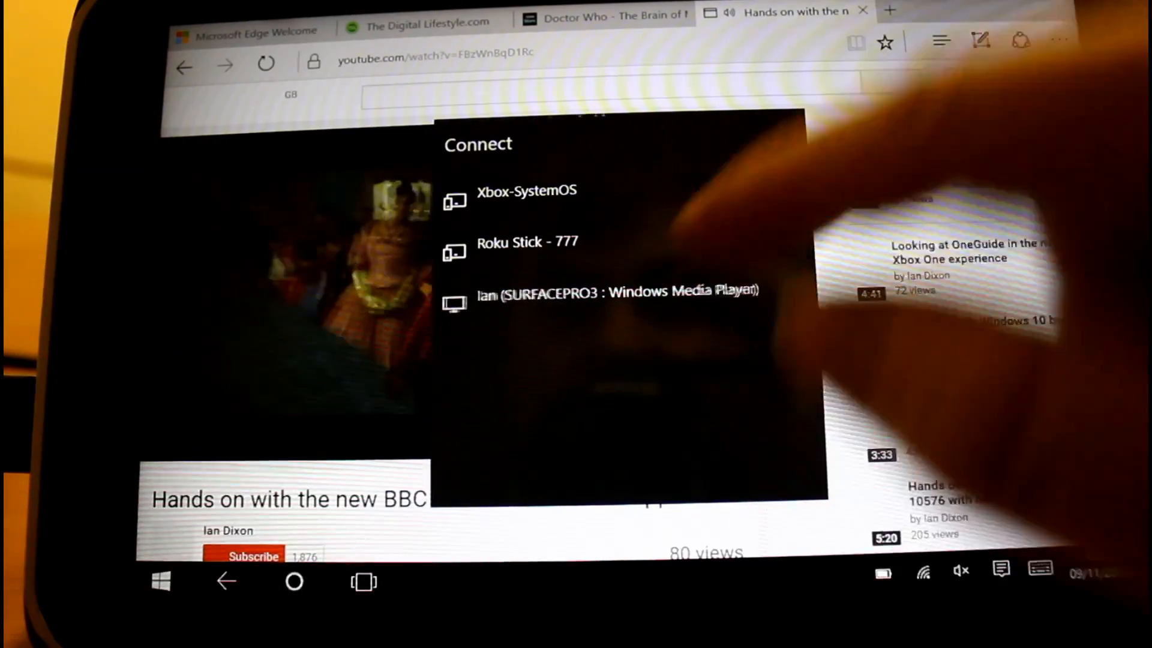
click(617, 291)
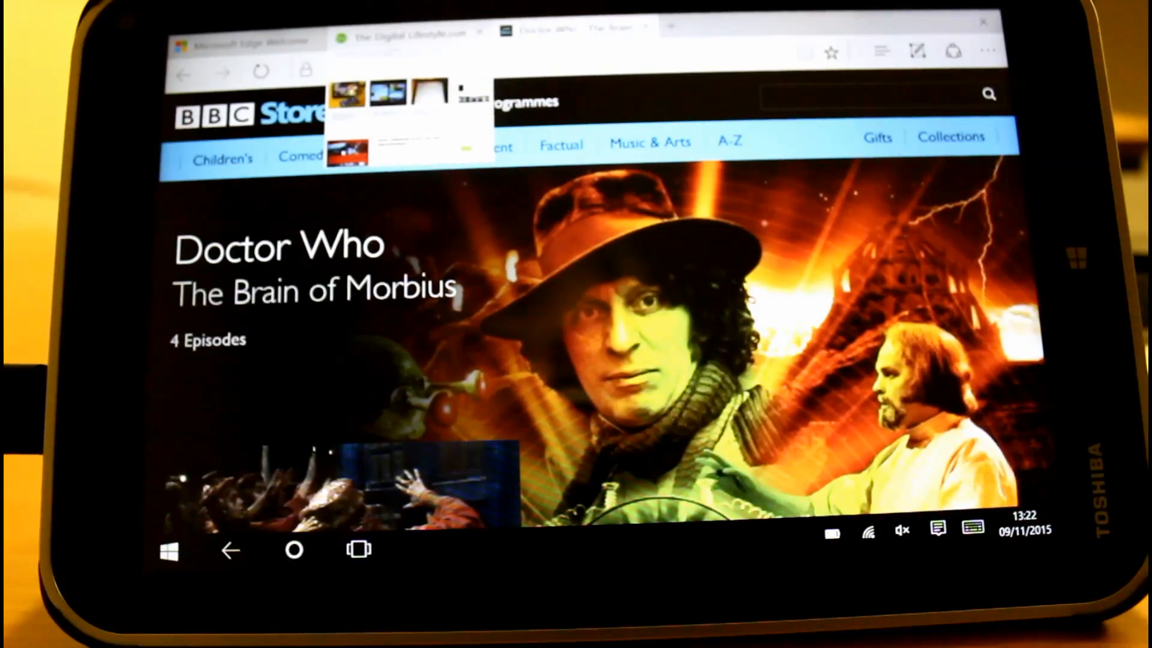
Preview a tab thumbnail and switch to The Digital Lifestyle tab.
click(404, 32)
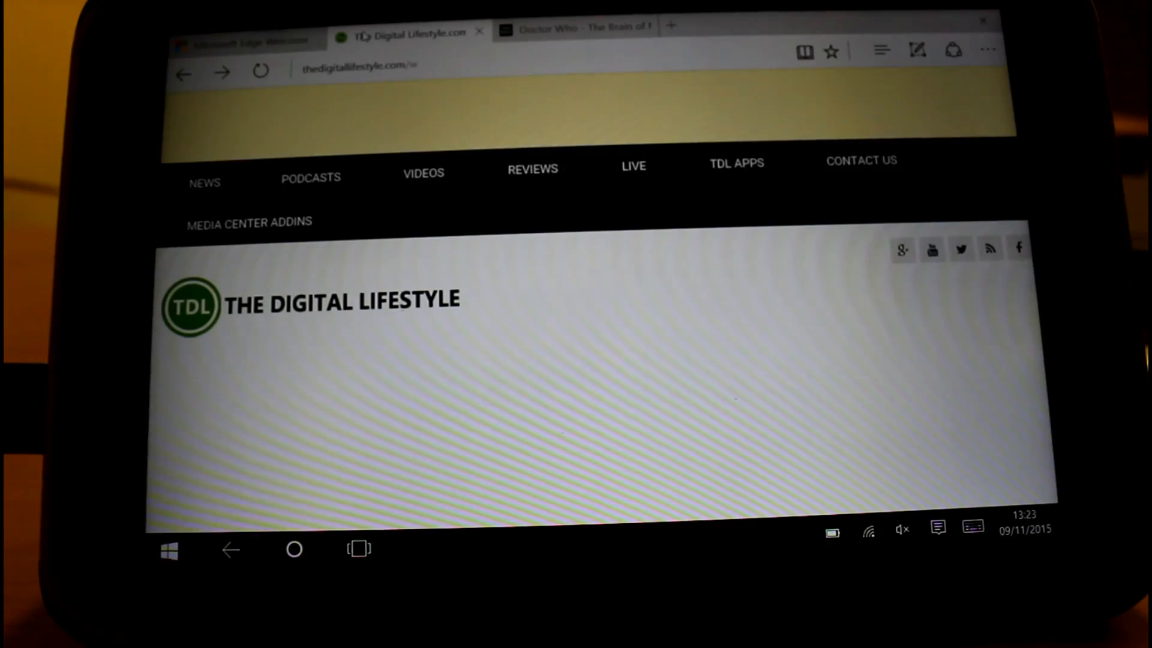
click(578, 28)
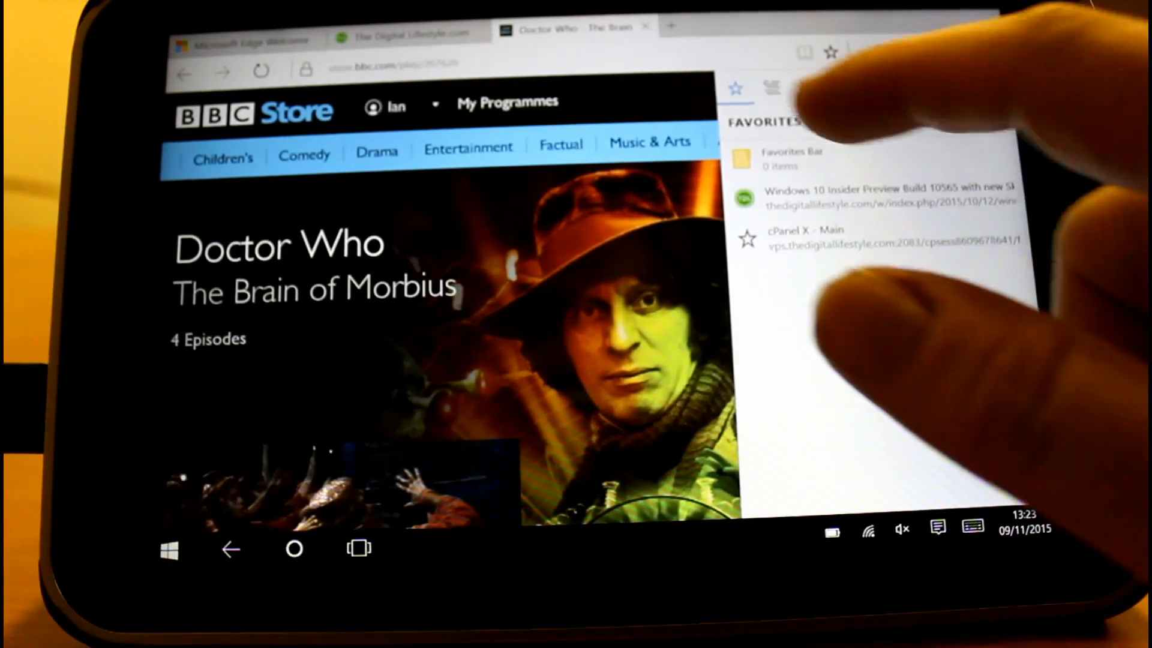
View the empty Reading list in the Hub, then go back to the Start screen.
click(772, 86)
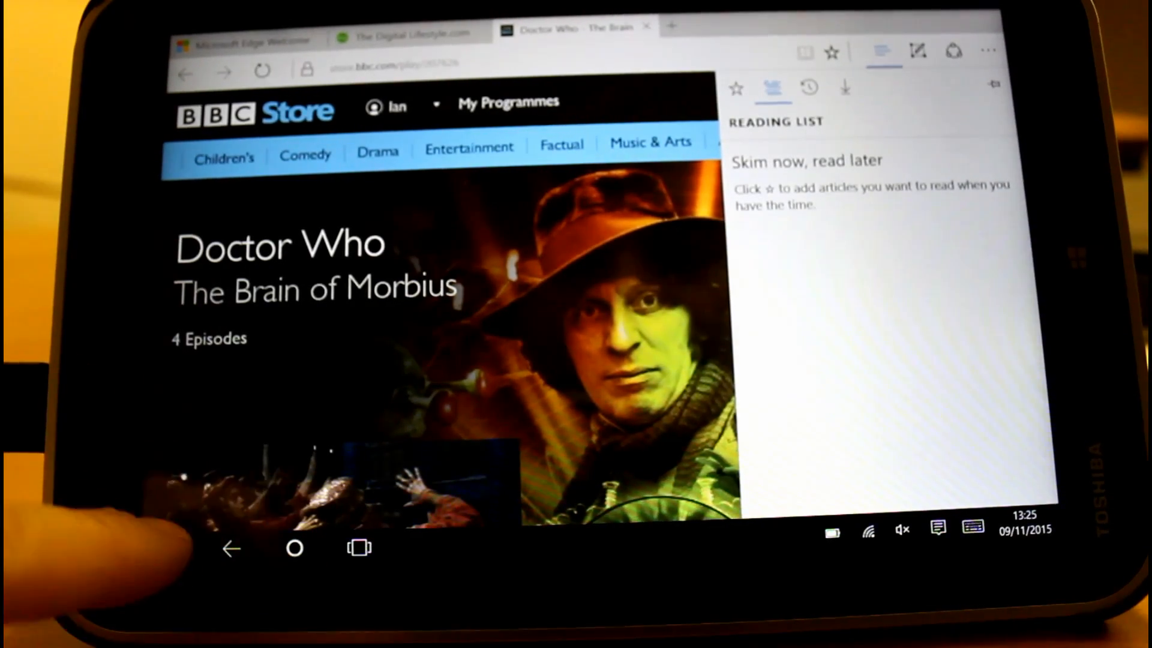
click(170, 549)
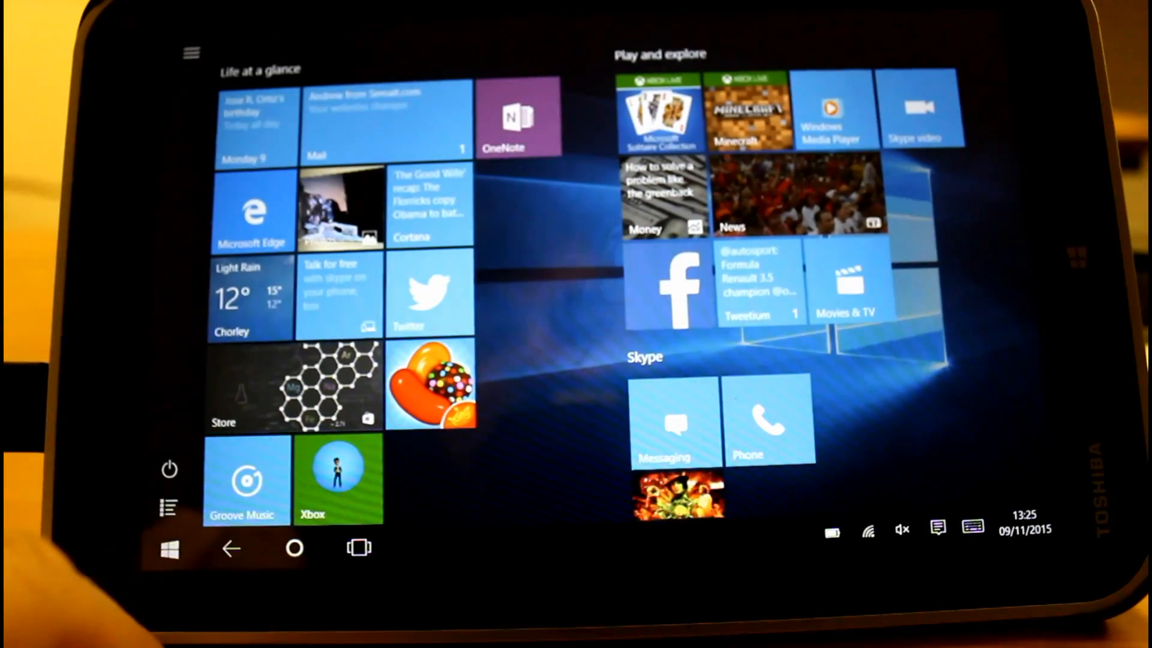